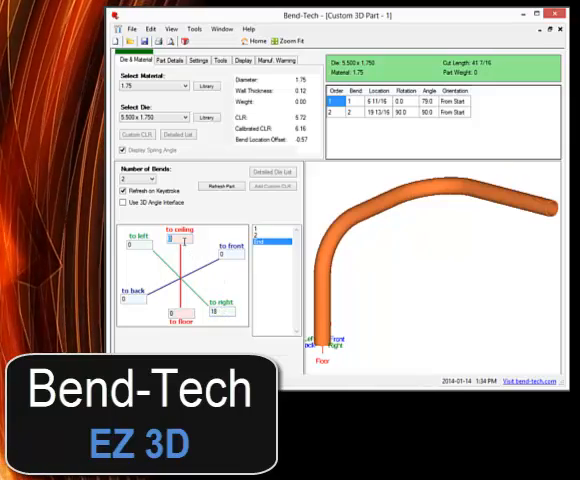
Close the sample Custom 3D Part to leave an empty workspace
click(556, 16)
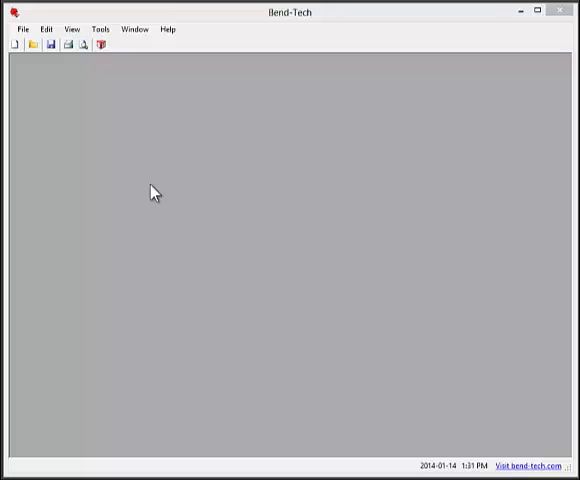
mouse_move(138, 164)
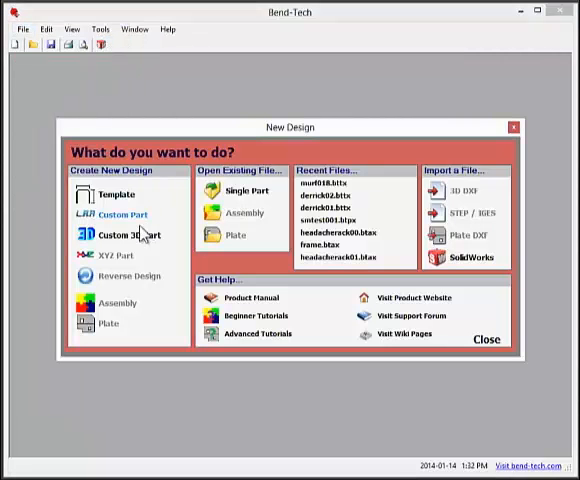
Create a new part from the Single 4 (Center Dims) single-bend template
click(116, 194)
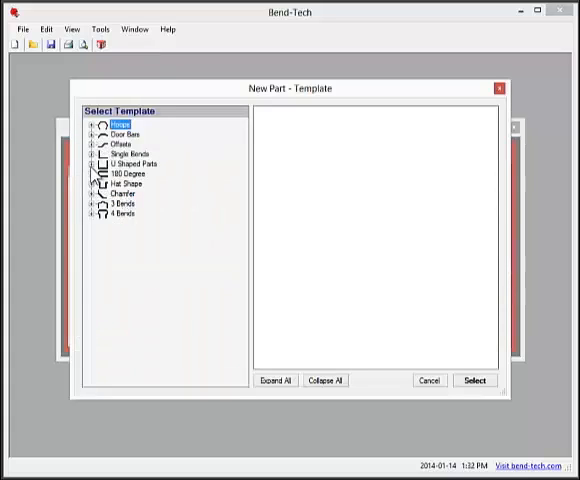
click(92, 164)
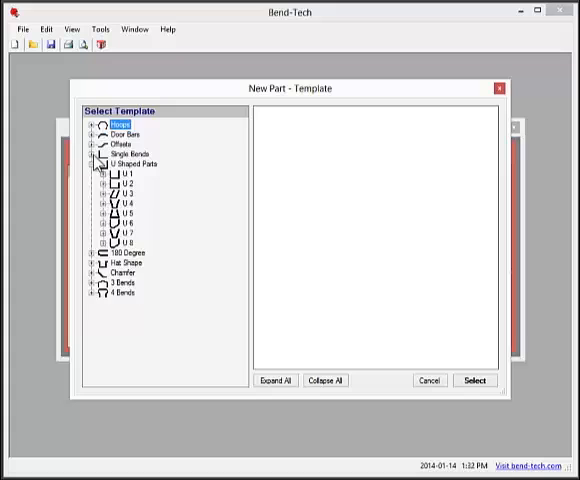
click(98, 154)
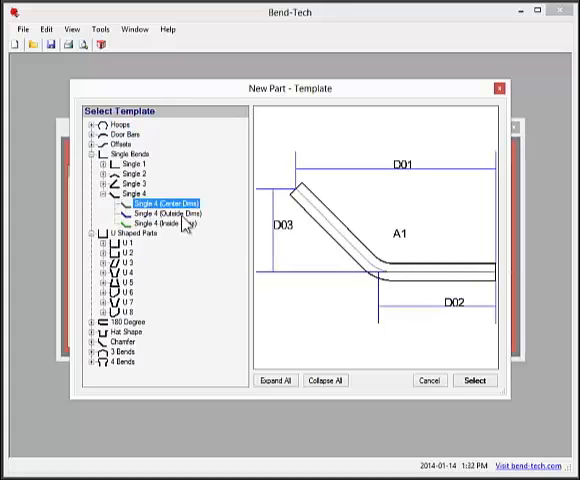
click(476, 380)
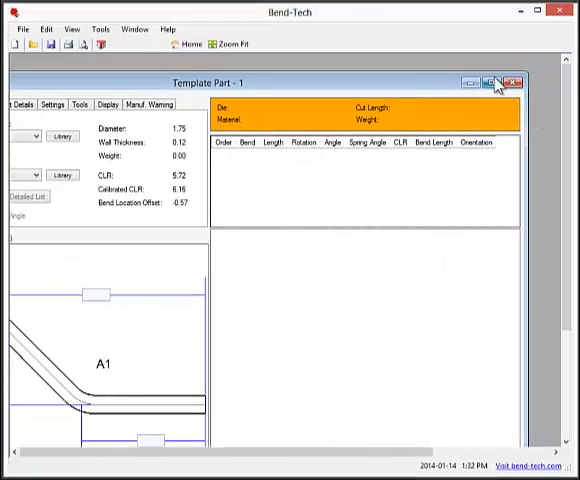
Maximize the Template Part - 1 window to show the 45° bend and tube preview
click(496, 84)
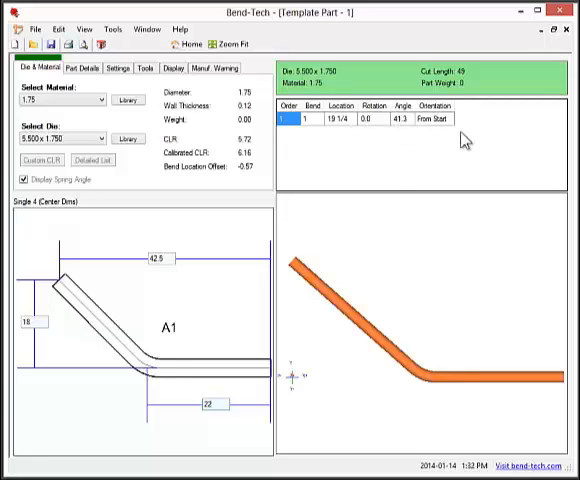
mouse_move(332, 164)
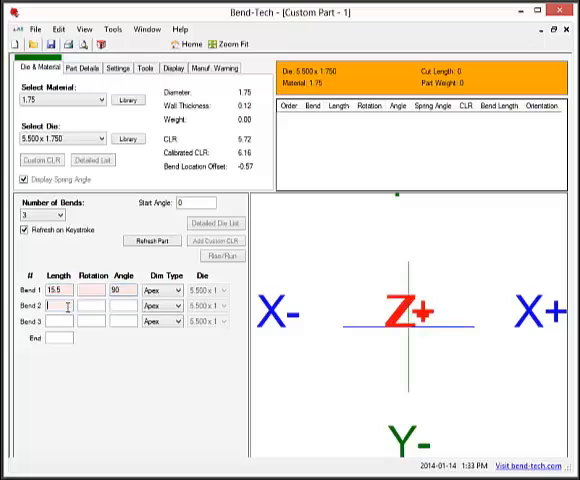
Enter a leg length of 12 for the three-bend custom part
text(12)
click(58, 338)
text(16)
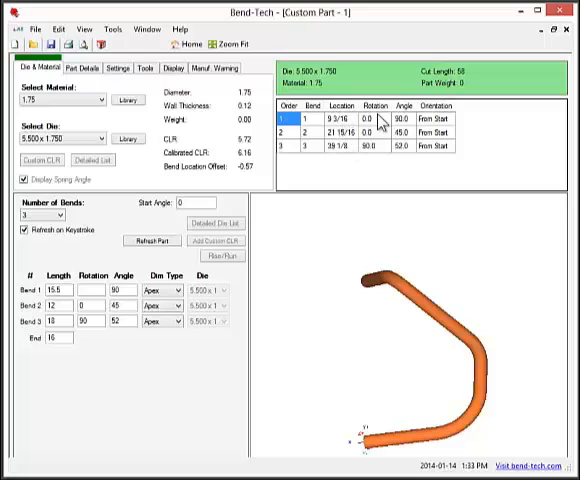
mouse_move(424, 182)
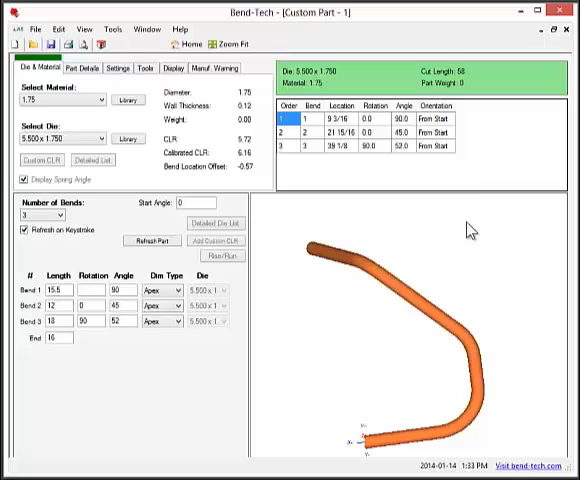
mouse_move(470, 228)
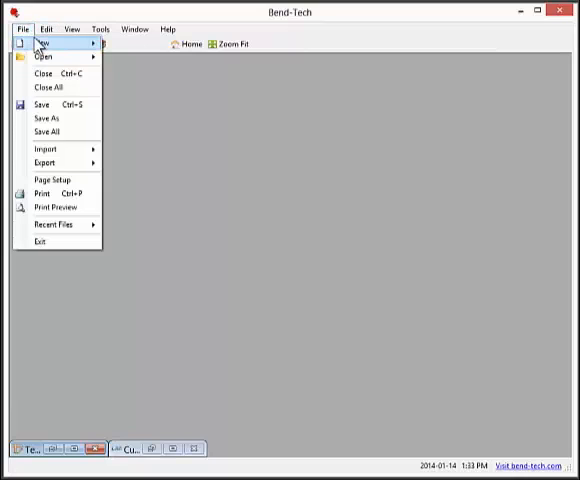
Create a new Custom 3D Part and raise its number of bends to 2
click(38, 44)
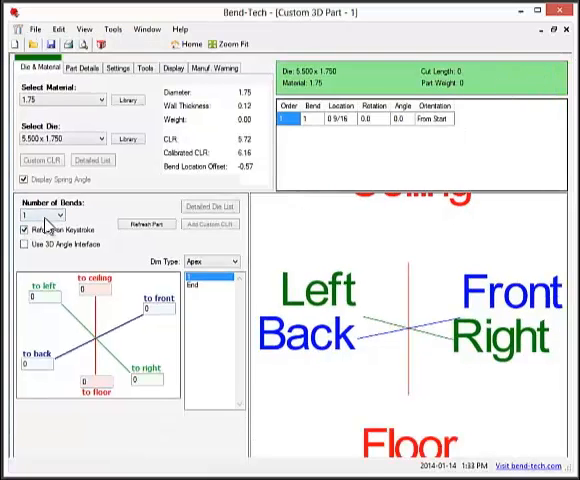
click(64, 214)
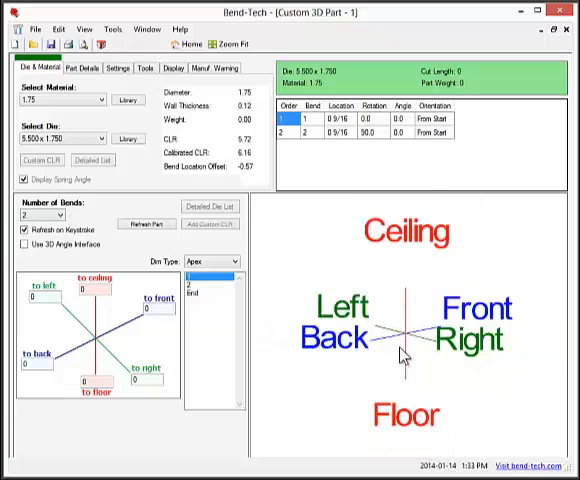
mouse_move(430, 262)
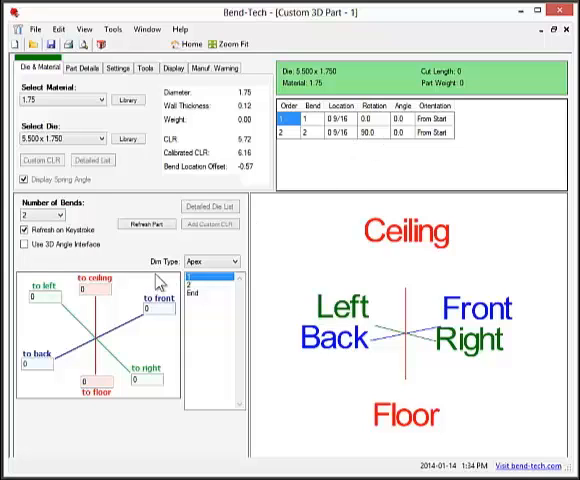
Enter leg lengths 12 and 2.3 with bend directions to form the curved tube
click(88, 296)
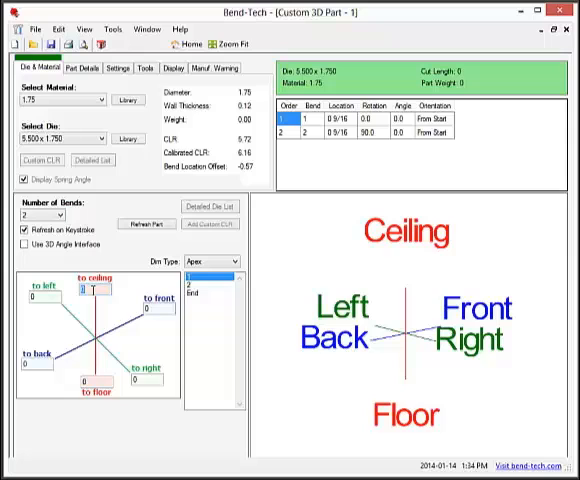
text(12)
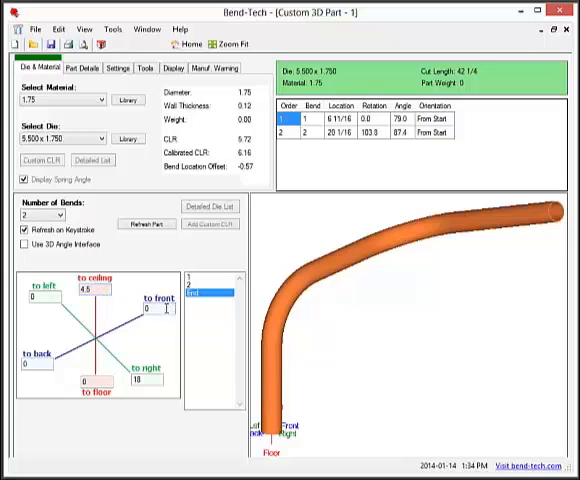
text(2.3)
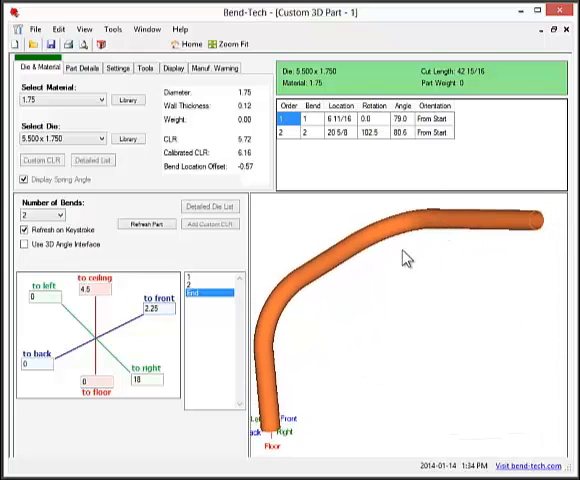
mouse_move(410, 250)
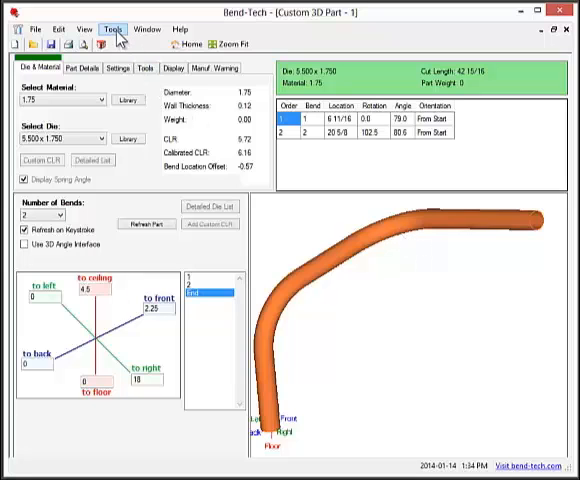
click(108, 28)
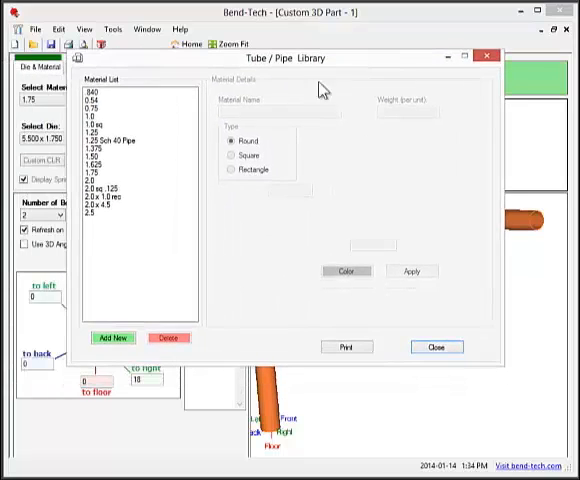
click(92, 180)
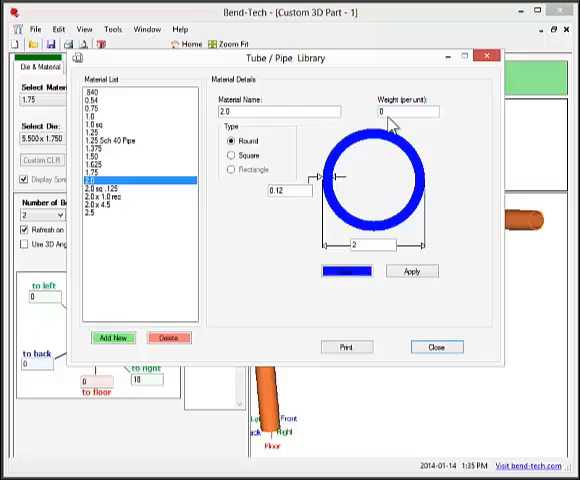
mouse_move(308, 188)
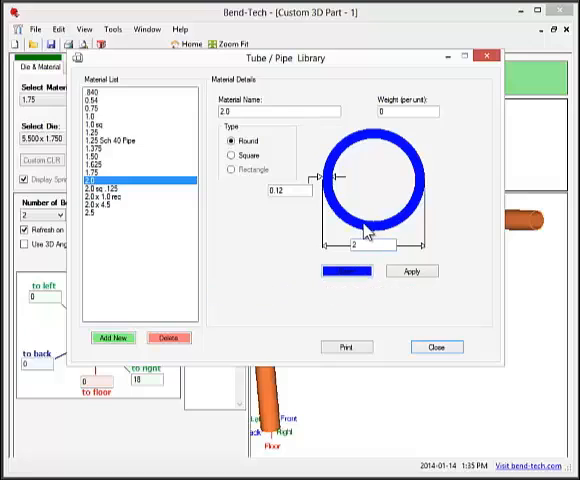
click(230, 156)
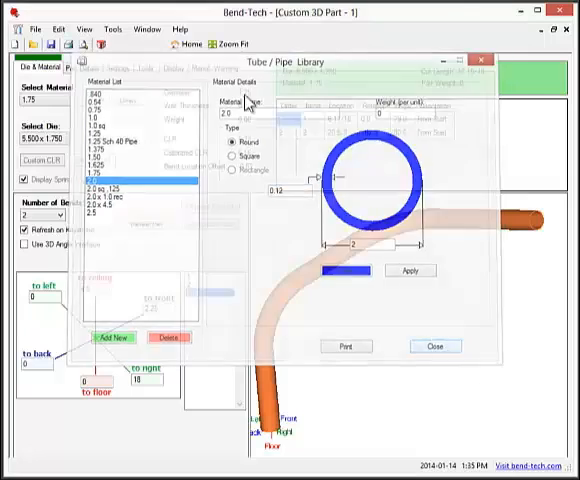
click(430, 348)
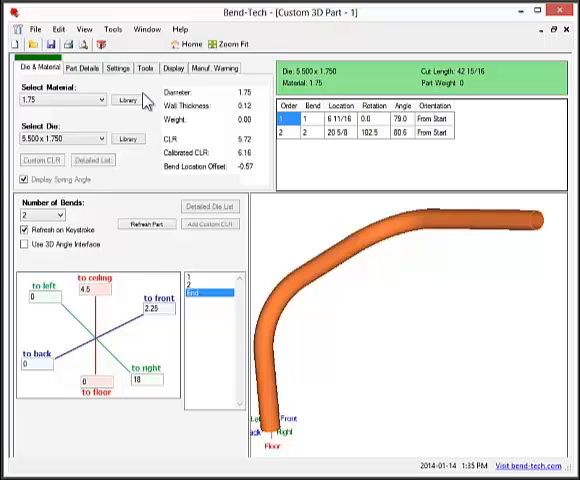
Select the 2.0 die in the library and launch its calibration worksheet
click(124, 96)
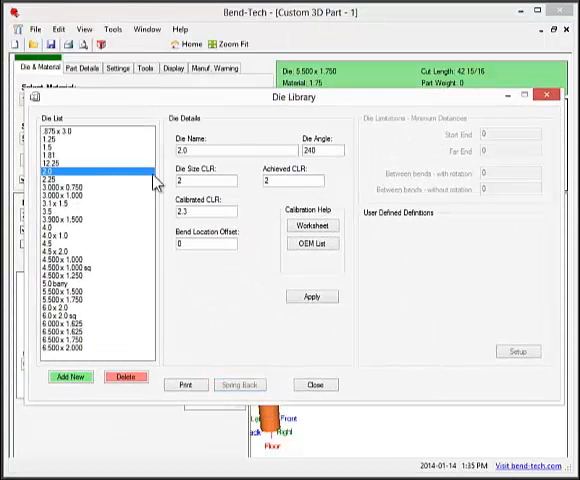
mouse_move(312, 244)
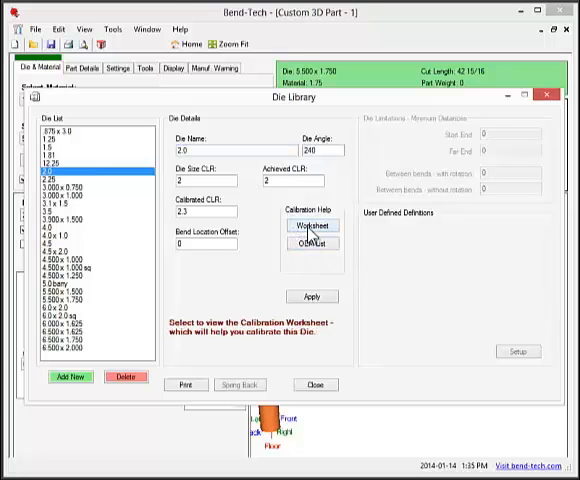
click(312, 228)
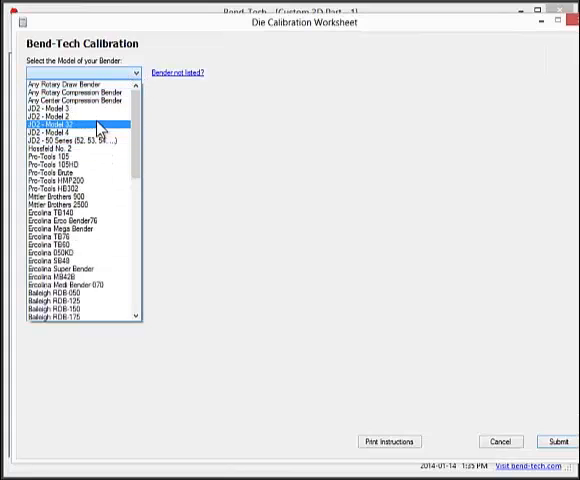
Choose Any Rotary Draw Bender as the worksheet's bender model
click(70, 84)
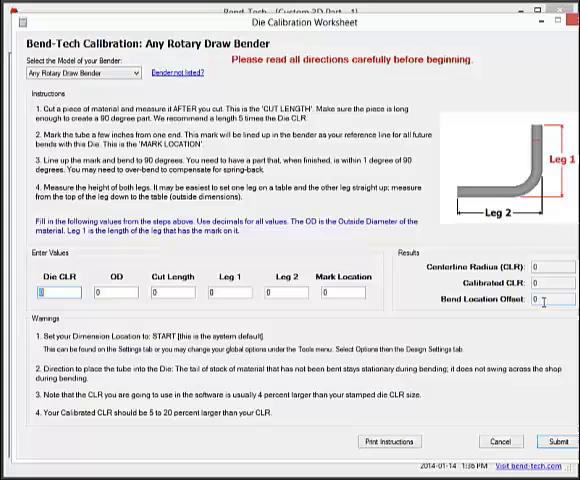
mouse_move(528, 336)
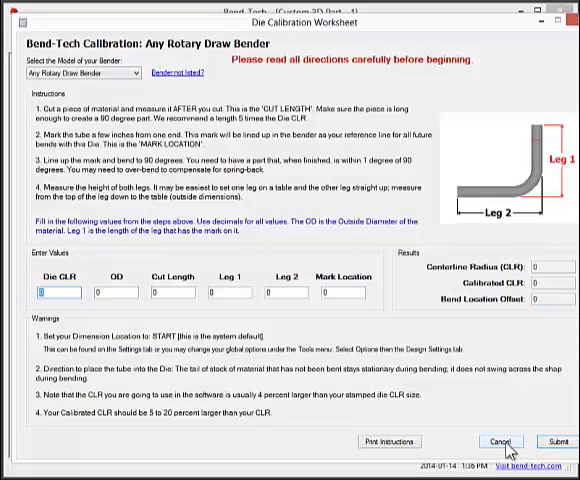
Cancel the worksheet, then play and restart the part bending order simulation
click(500, 440)
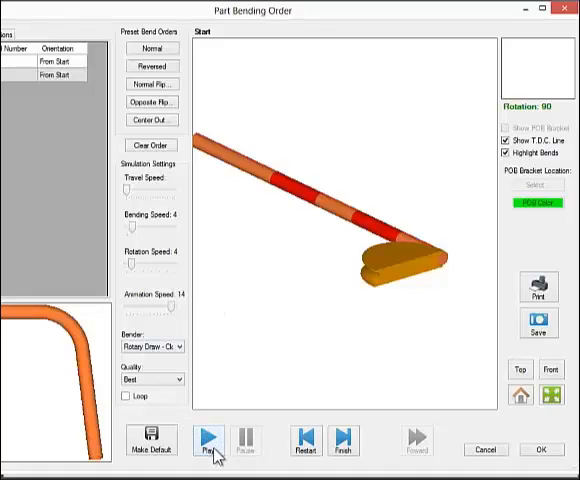
click(208, 440)
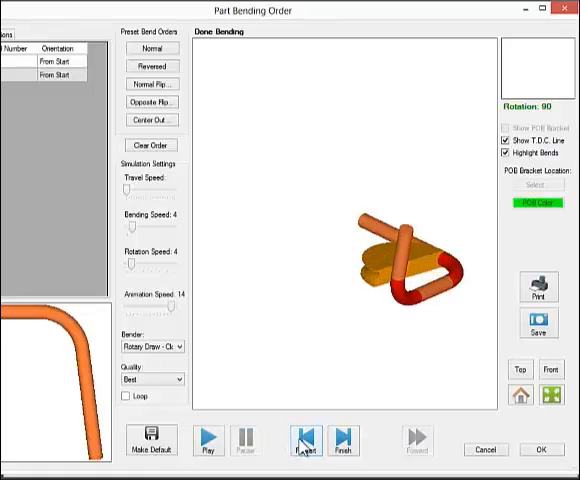
click(304, 438)
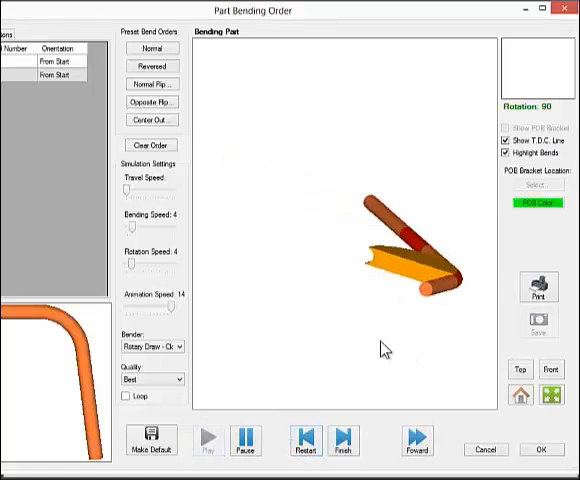